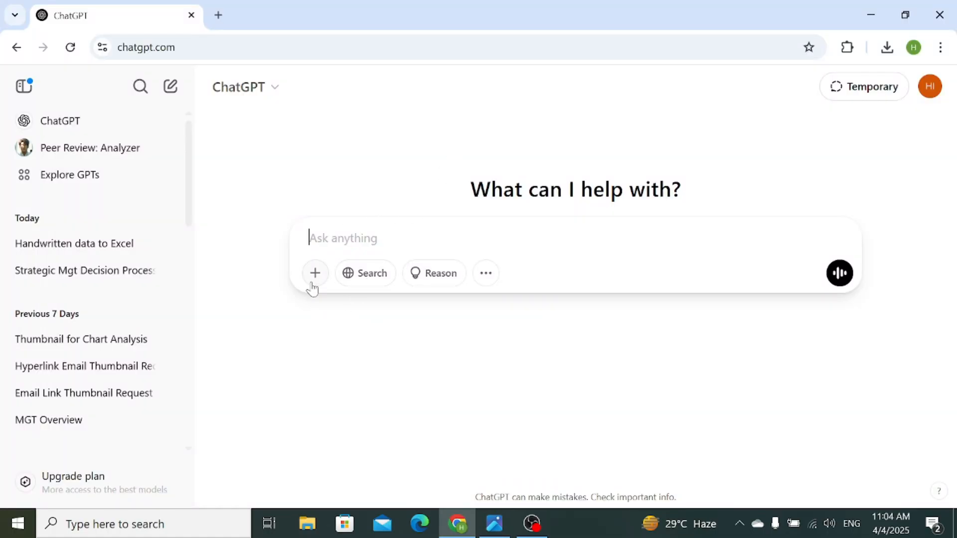
Show the file-attachment options for the new ChatGPT message.
left_click(315, 273)
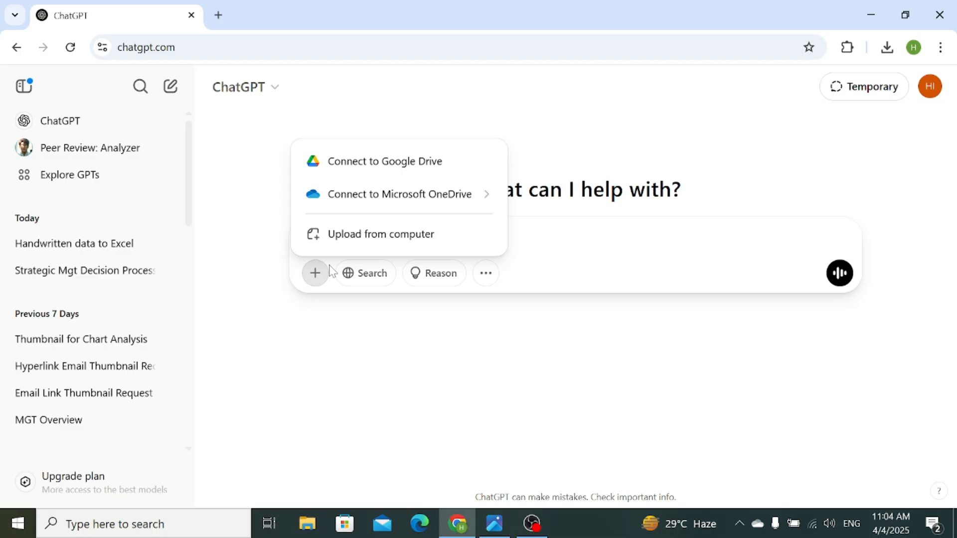
Upload the handwritten dice data table PNG from Documents into the message.
left_click(379, 233)
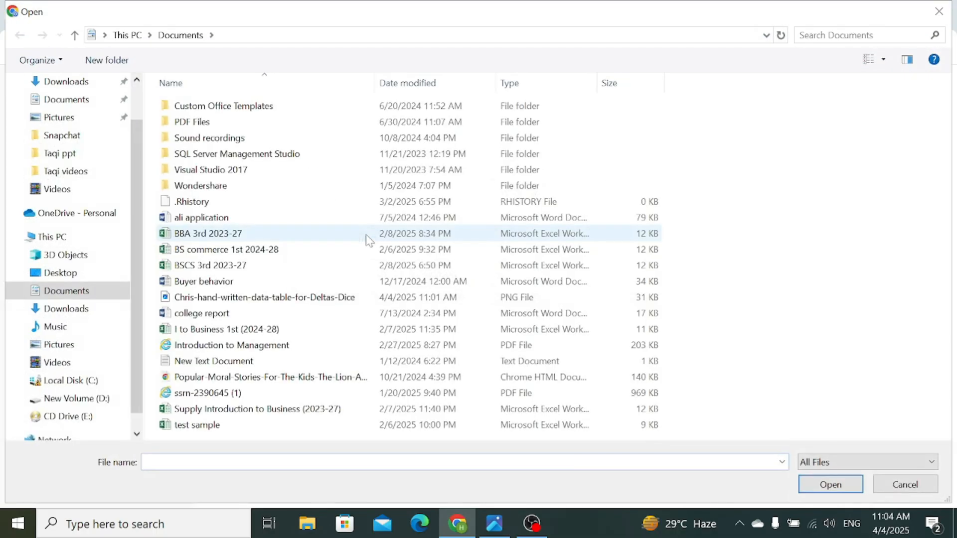
left_click(257, 409)
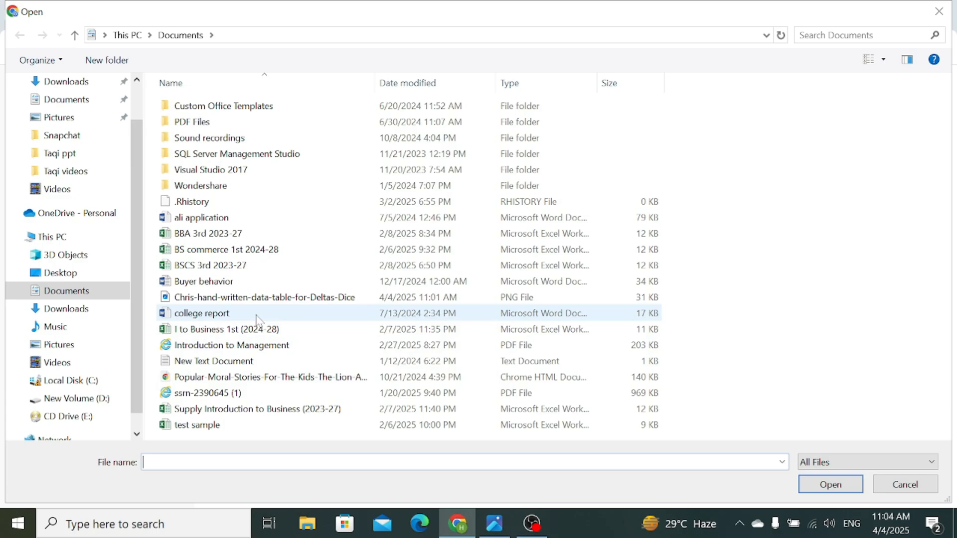
left_click(263, 297)
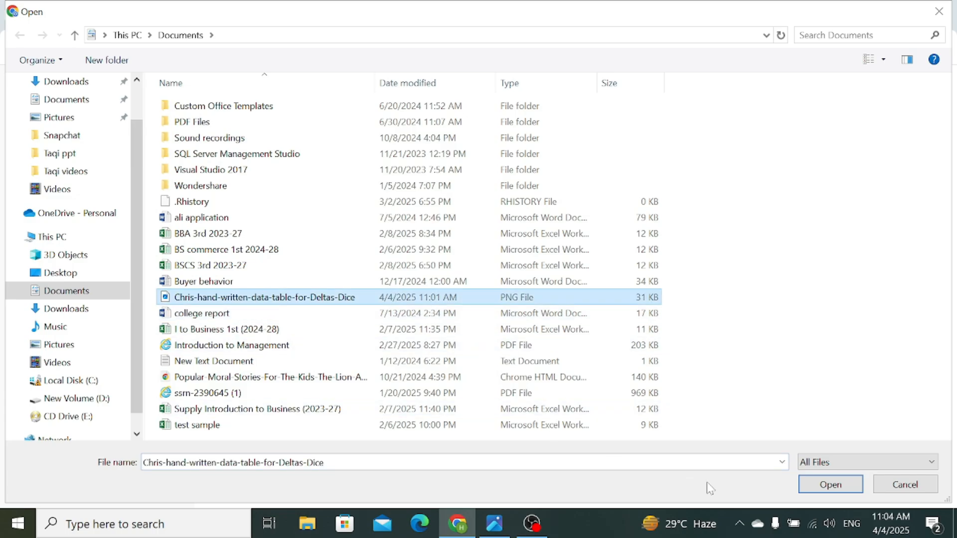
left_click(829, 485)
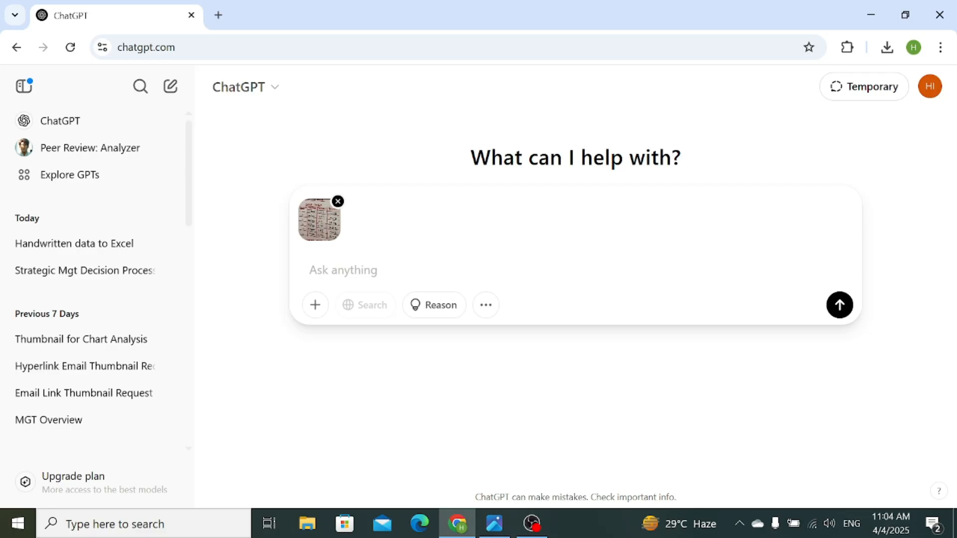
Send the request 'convert this hand written data into an ex...' asking for an Excel sheet.
left_click(343, 270)
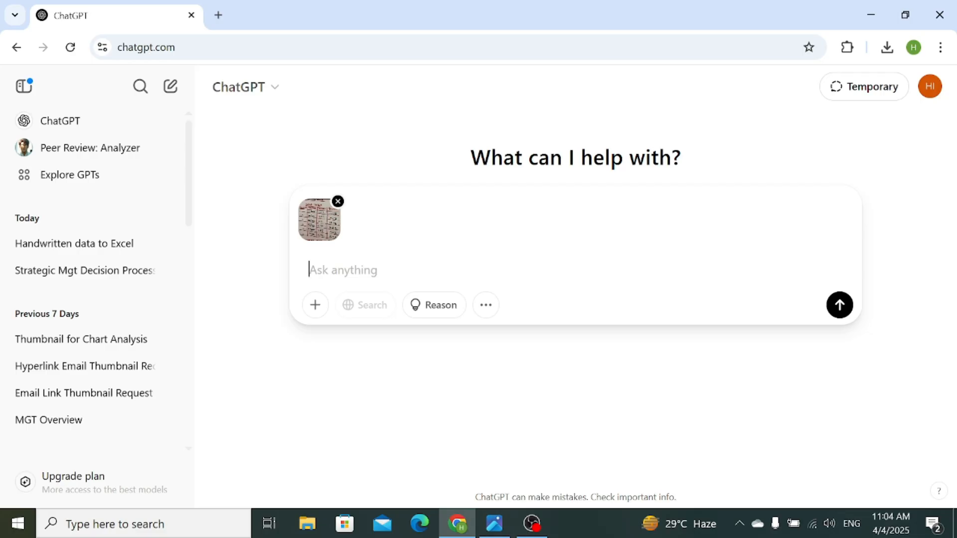
type("convert this hand")
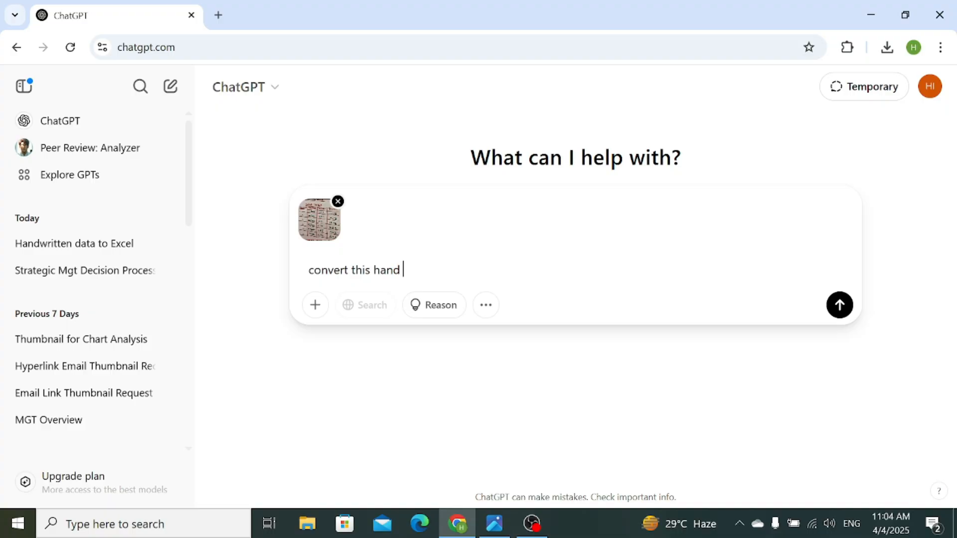
type("written data into an excel sheet")
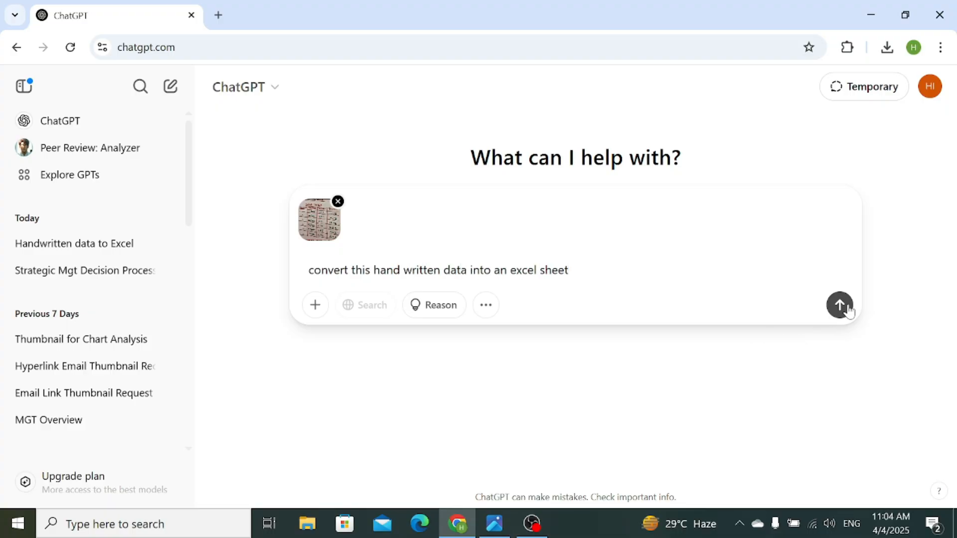
left_click(839, 305)
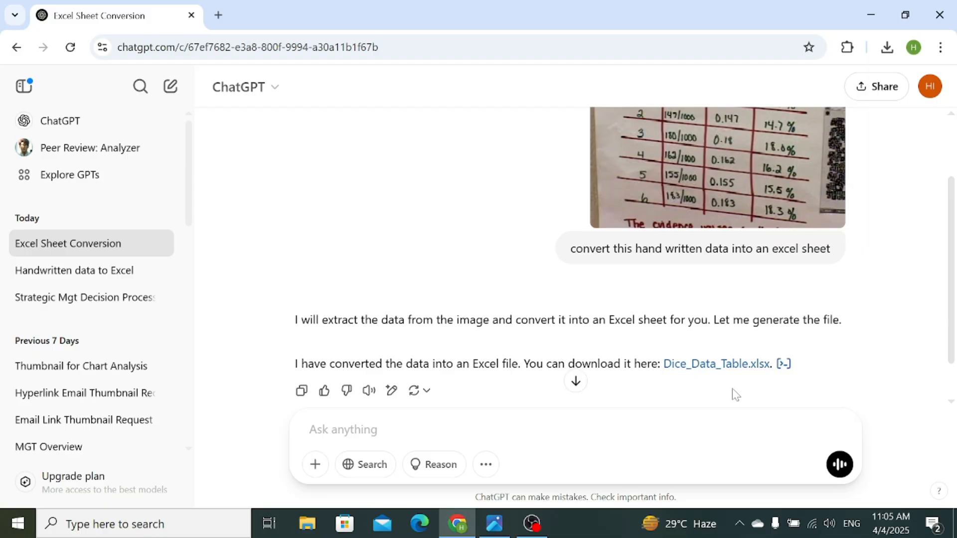
mouse_move(717, 363)
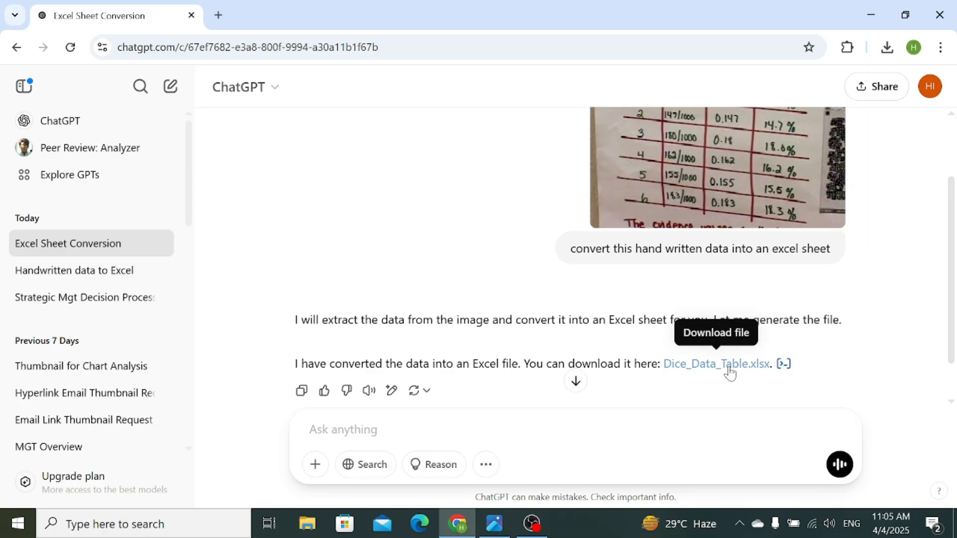
Download Dice_Data_Table.xlsx and open it in Excel from the downloads panel.
left_click(716, 364)
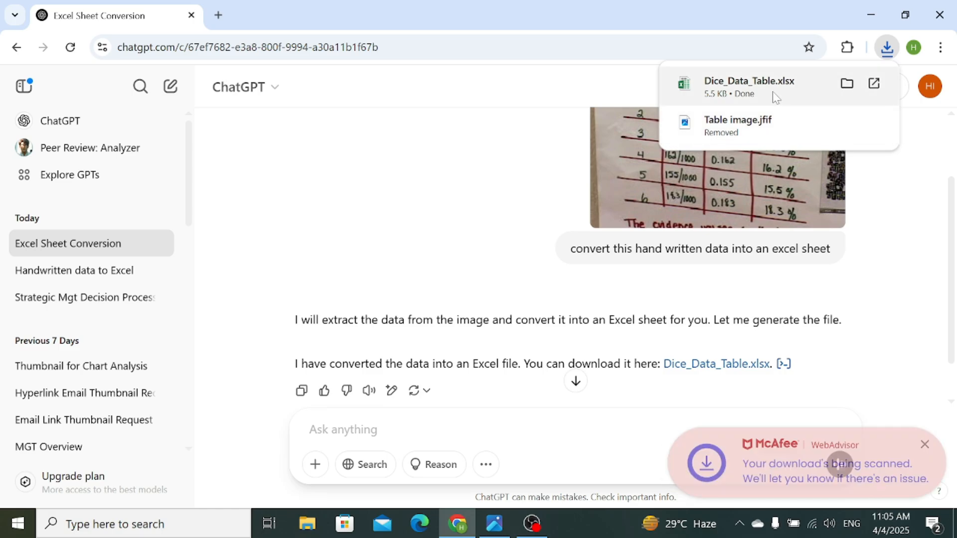
left_click(756, 81)
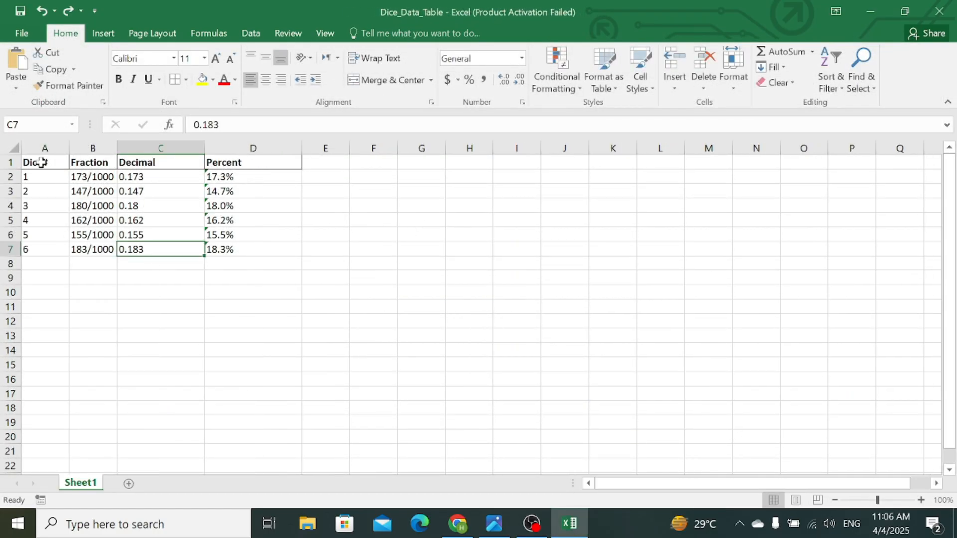
Apply All Borders to the dice table A1:D7, then select the header row A1:D1.
left_click_drag(45, 162, 252, 249)
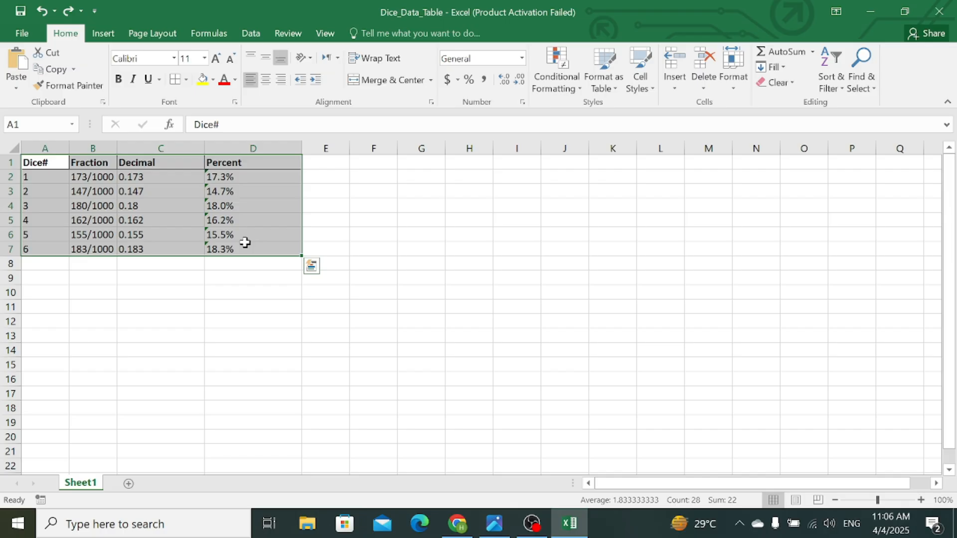
left_click(186, 80)
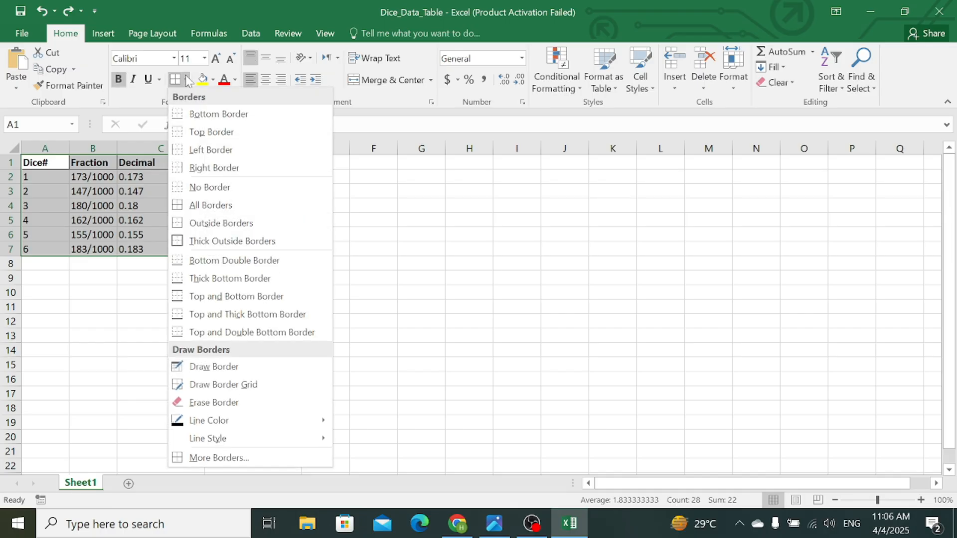
mouse_move(218, 205)
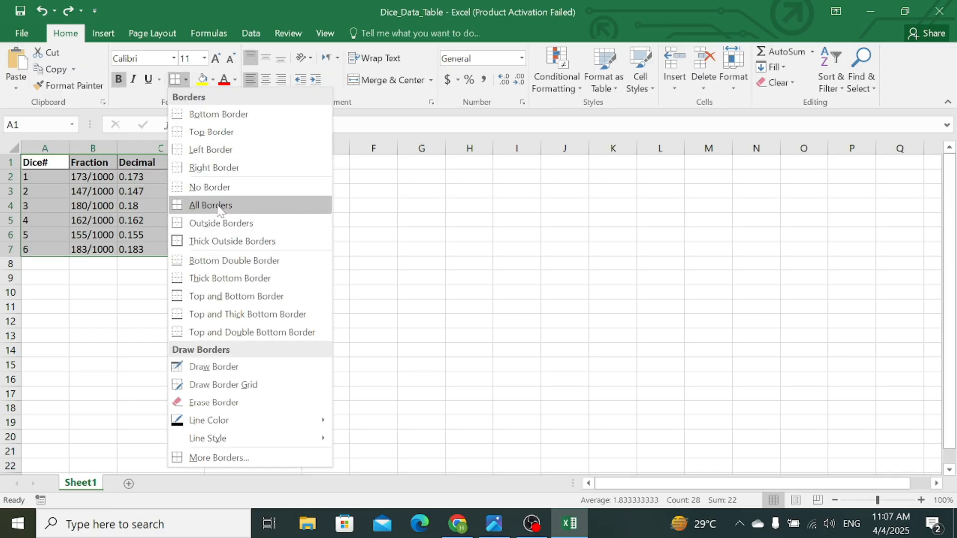
left_click(210, 206)
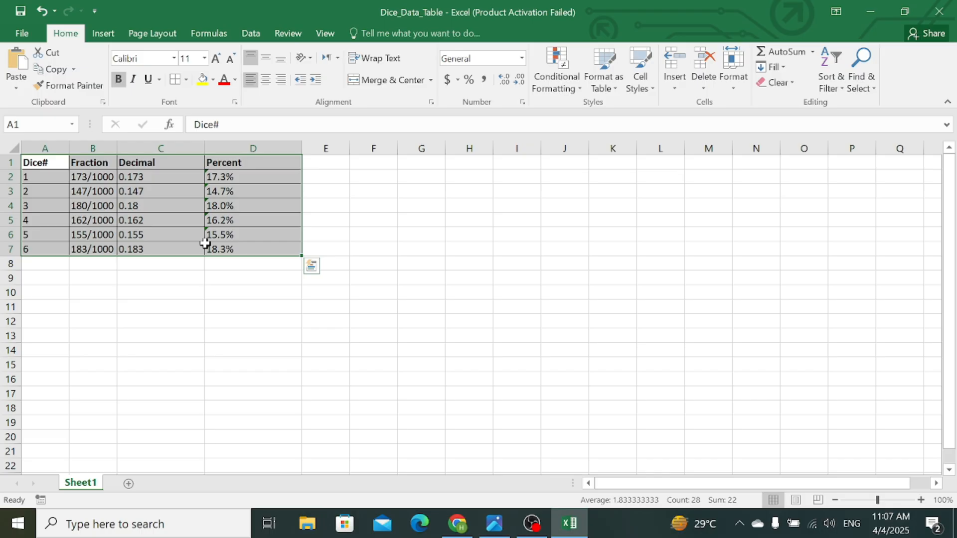
left_click(44, 163)
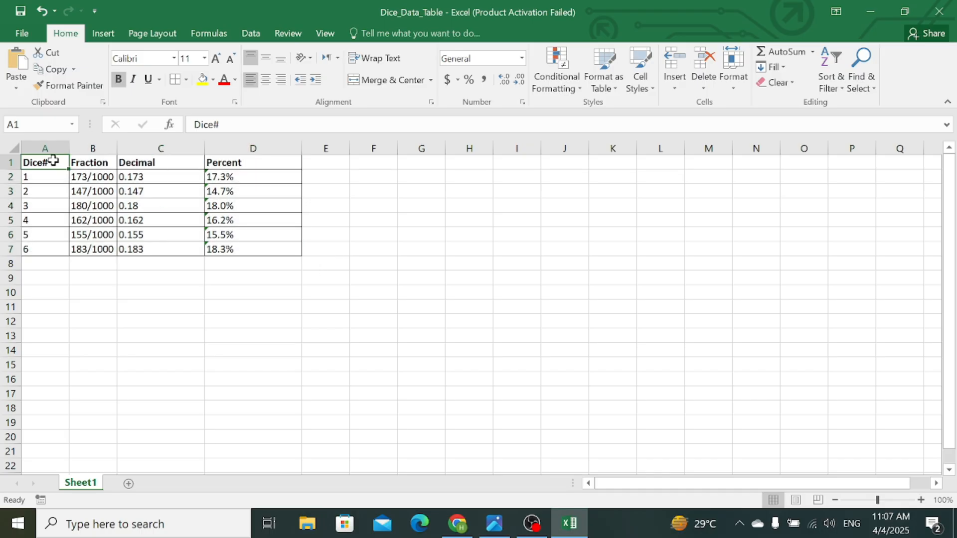
left_click_drag(45, 163, 252, 162)
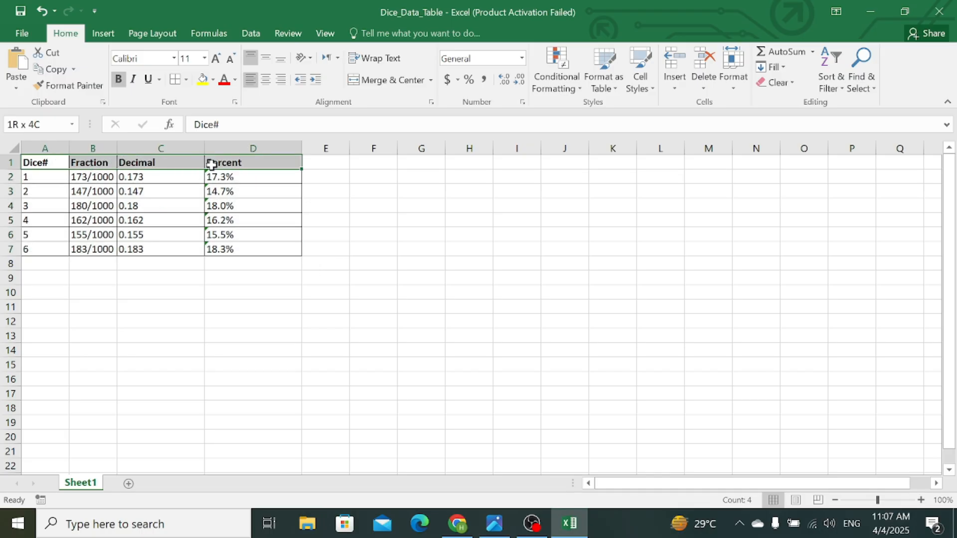